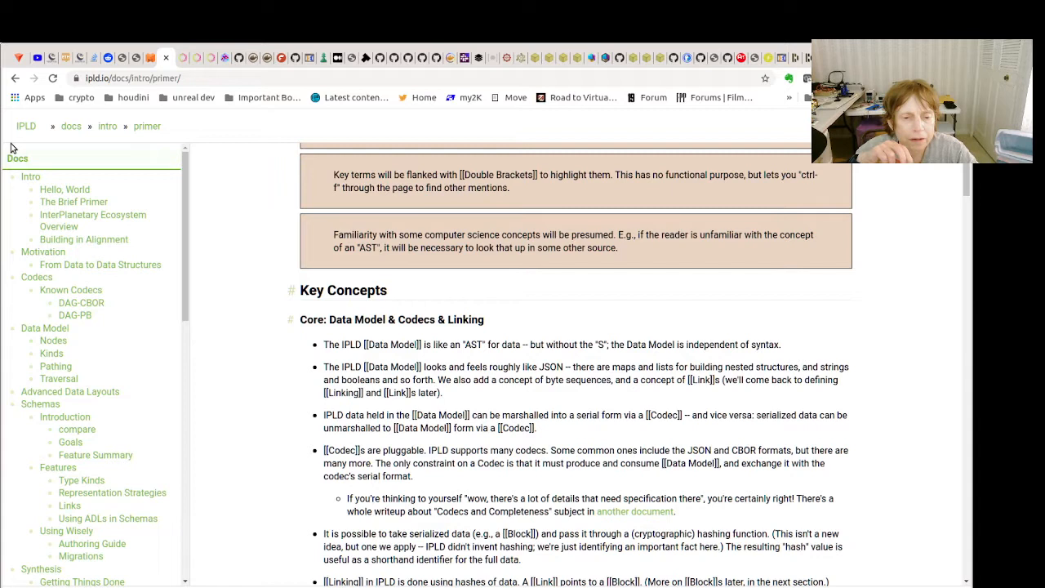
pyautogui.moveTo(629, 240)
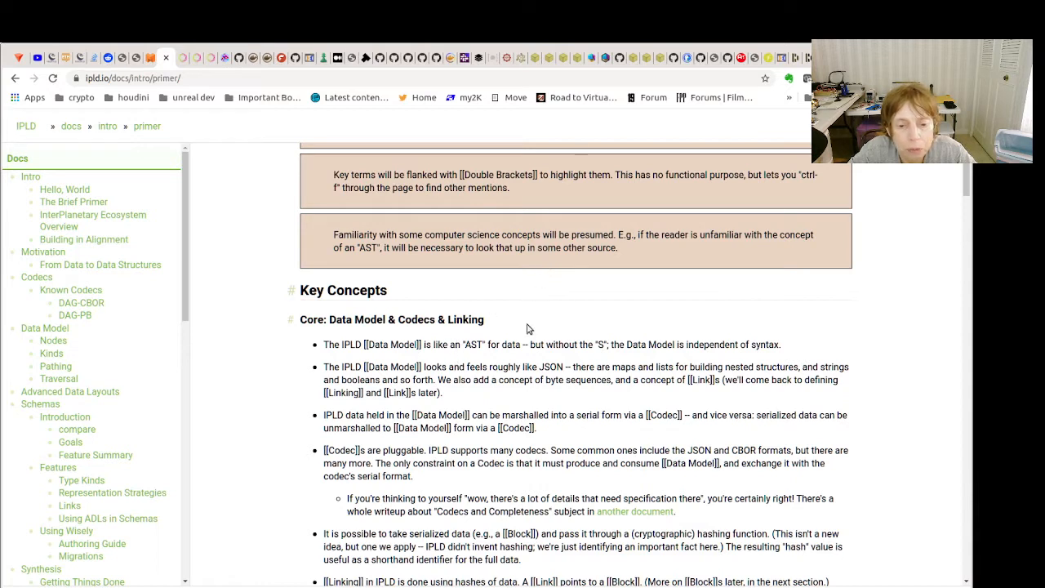
pyautogui.moveTo(523, 299)
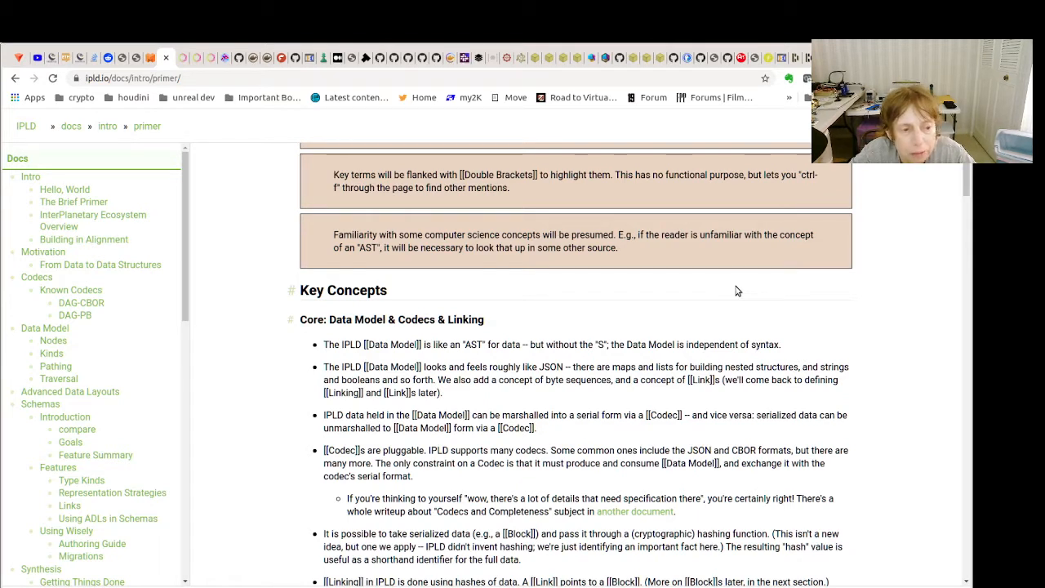
pyautogui.moveTo(696, 291)
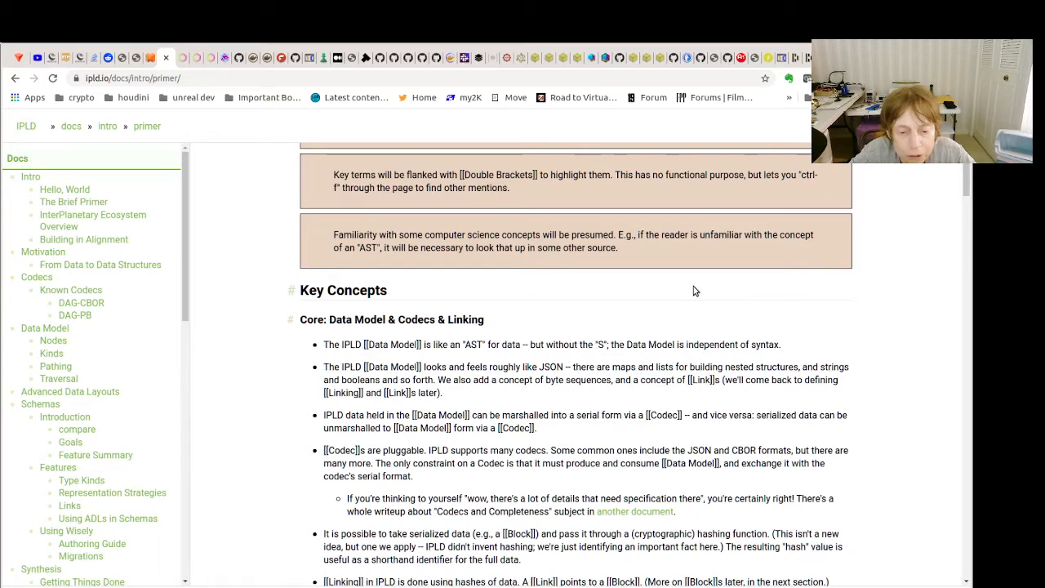
pyautogui.moveTo(779, 337)
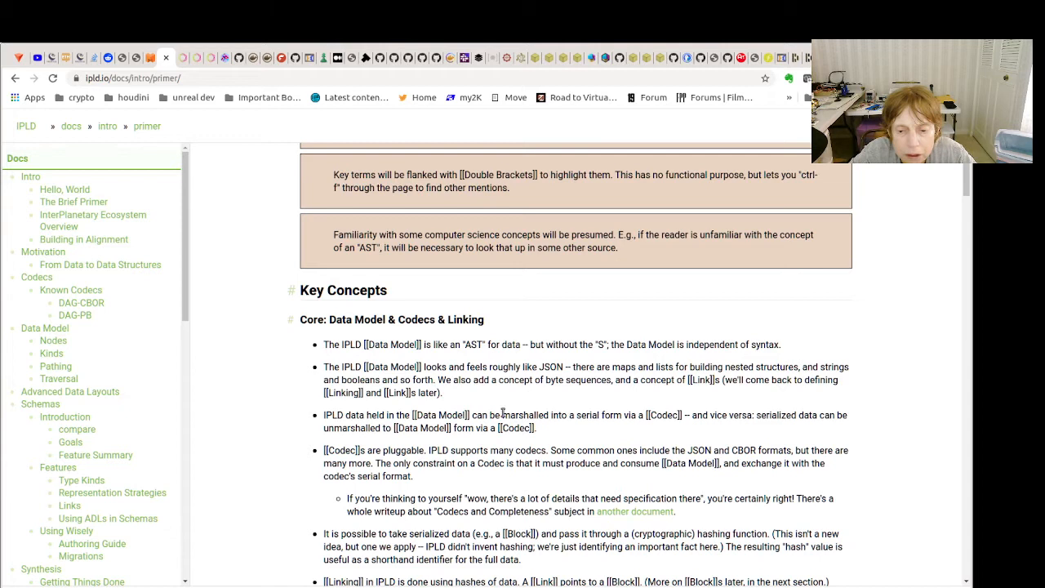
pyautogui.moveTo(684, 393)
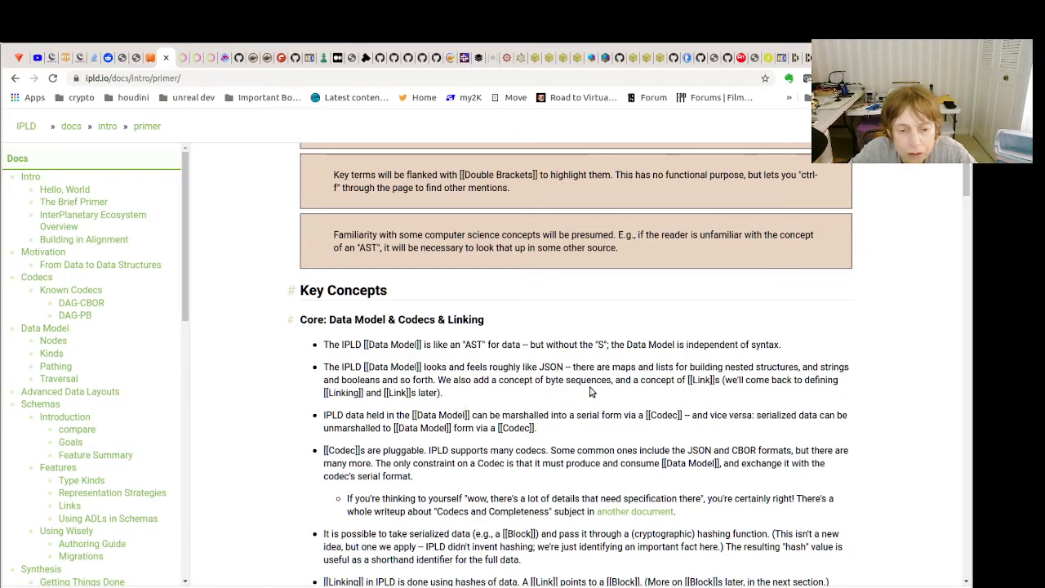
pyautogui.moveTo(640, 373)
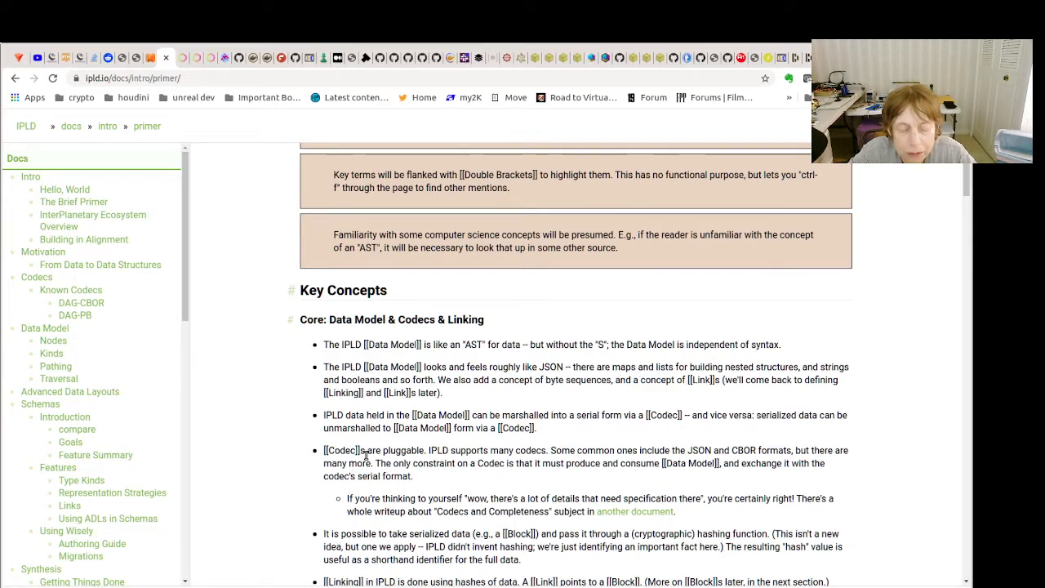
pyautogui.moveTo(697, 450)
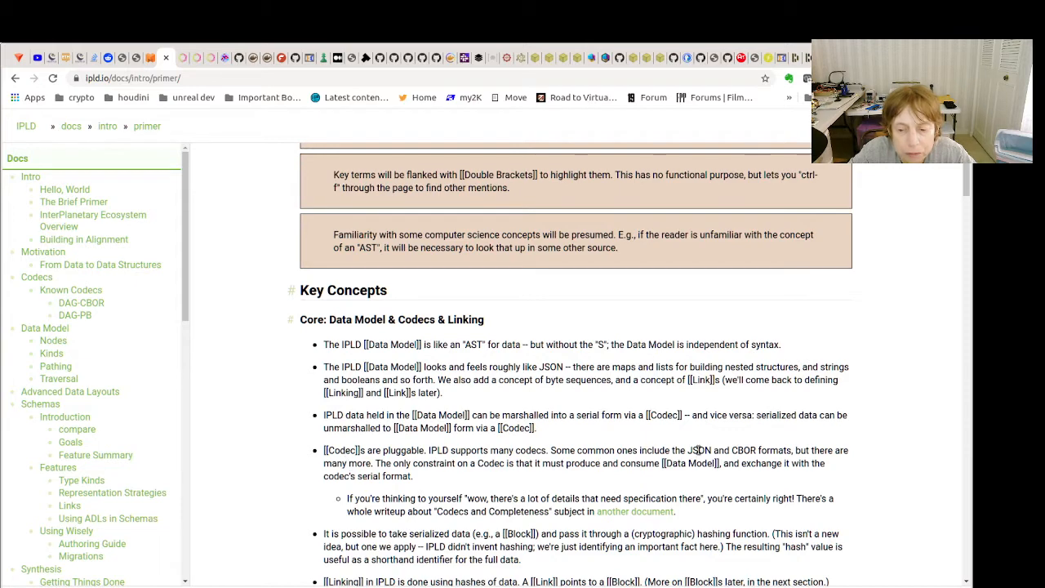
pyautogui.moveTo(535, 447)
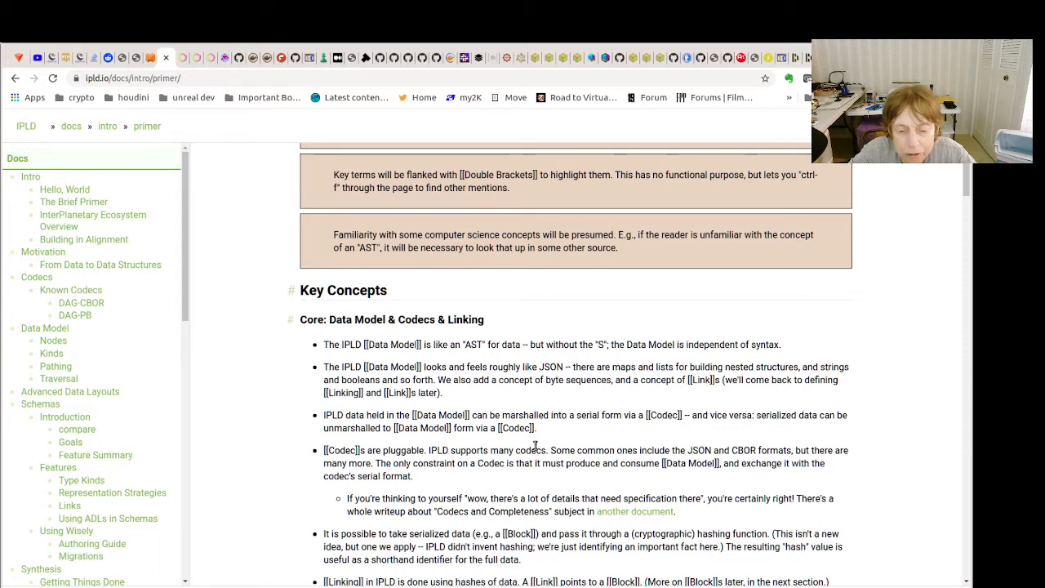
# Scroll the Brief Primer past the linking and CID notes to Blocks vs Nodes
pyautogui.scroll(-3)
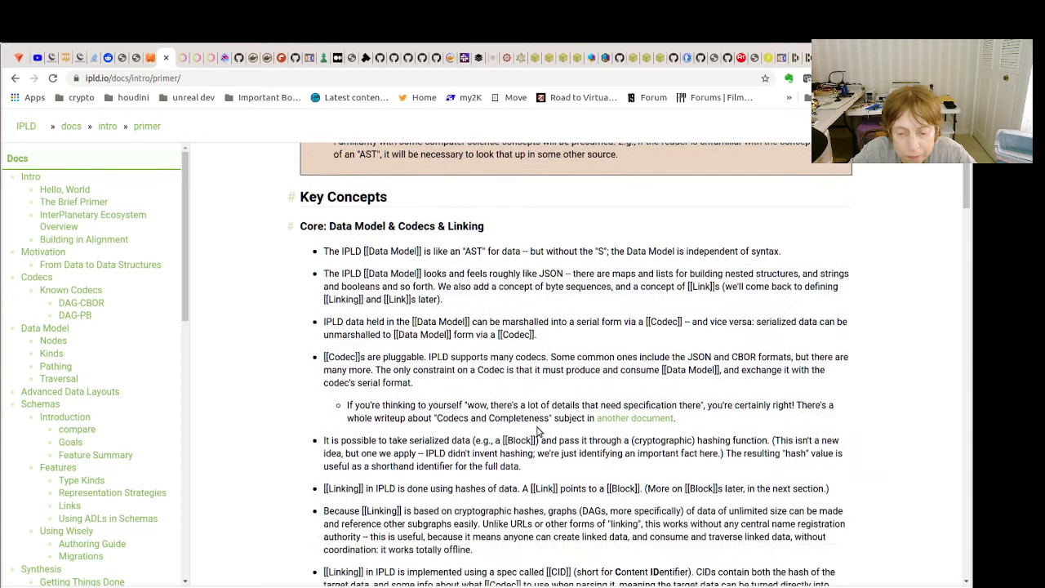
pyautogui.scroll(-3)
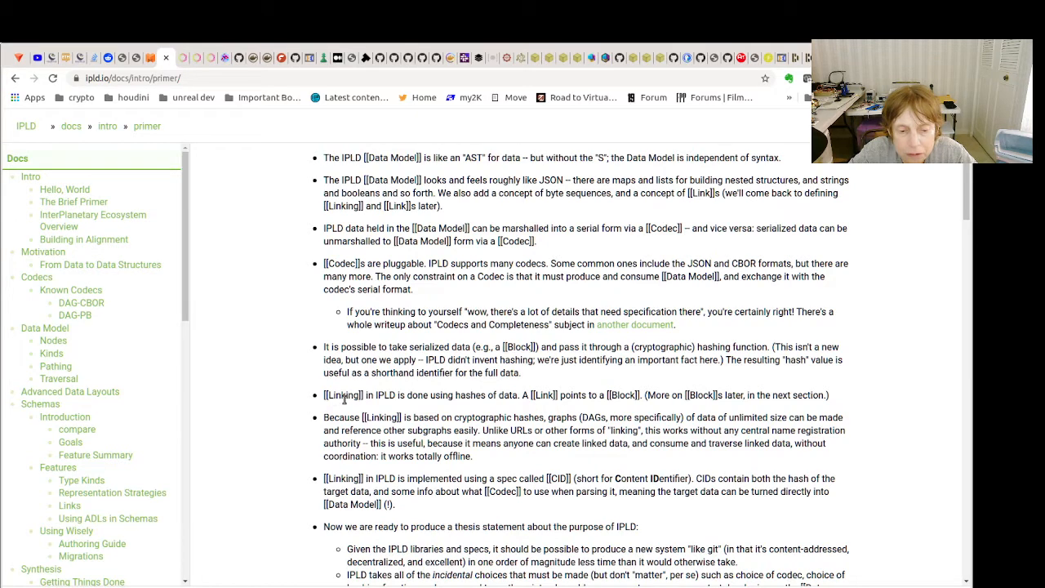
pyautogui.moveTo(616, 400)
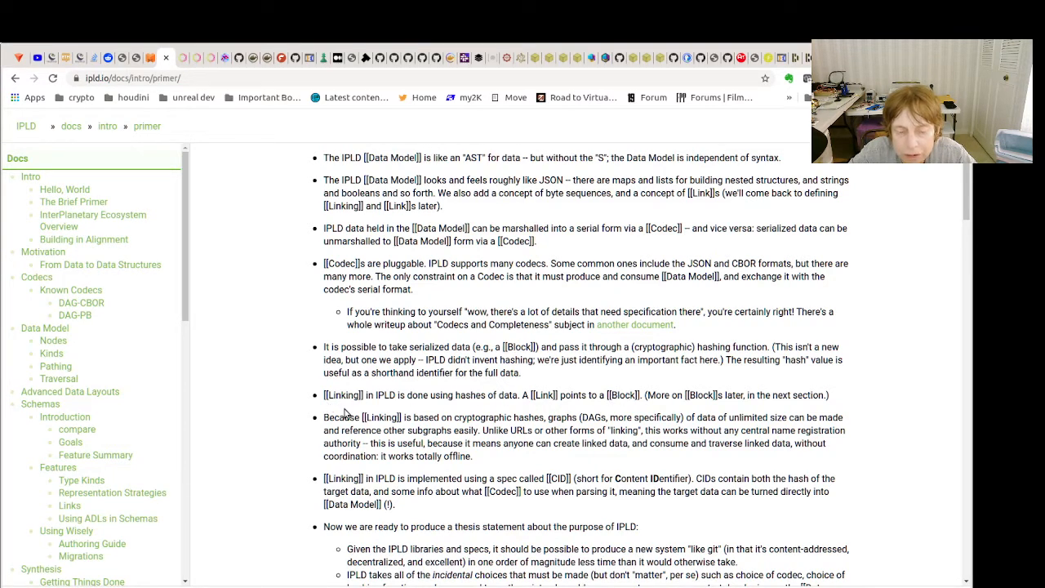
pyautogui.moveTo(547, 387)
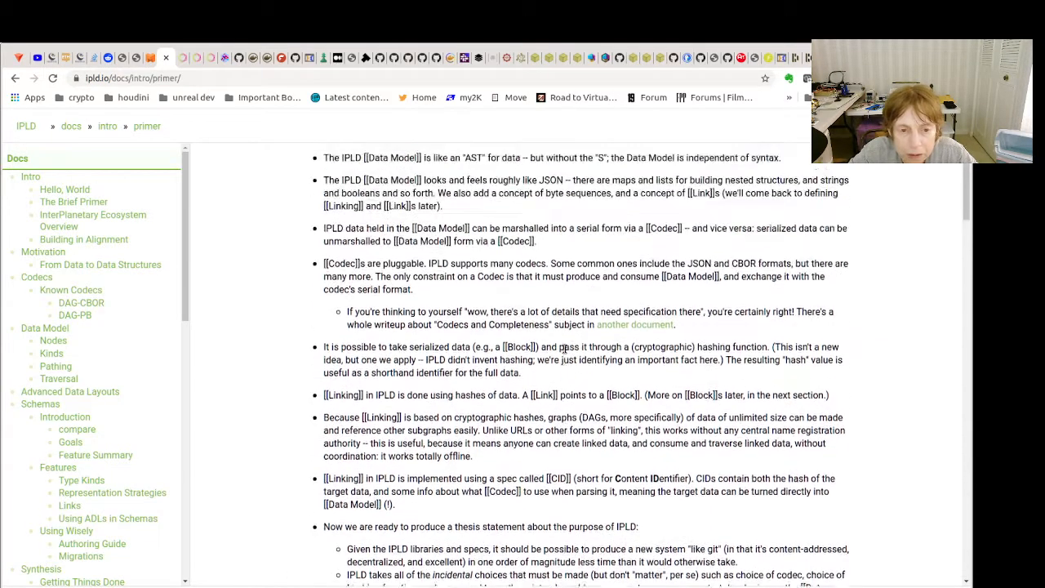
pyautogui.scroll(-3)
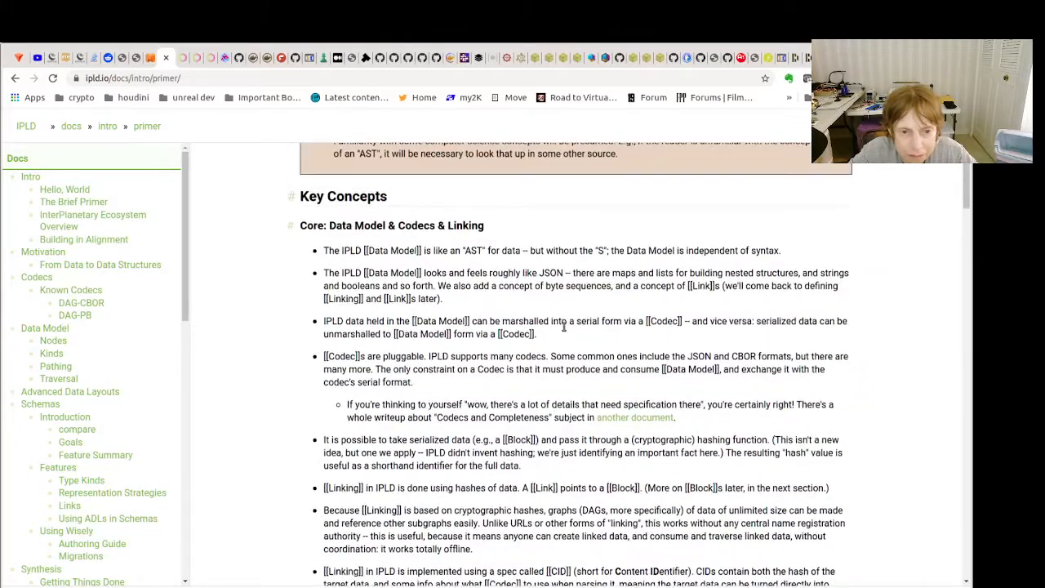
pyautogui.scroll(-3)
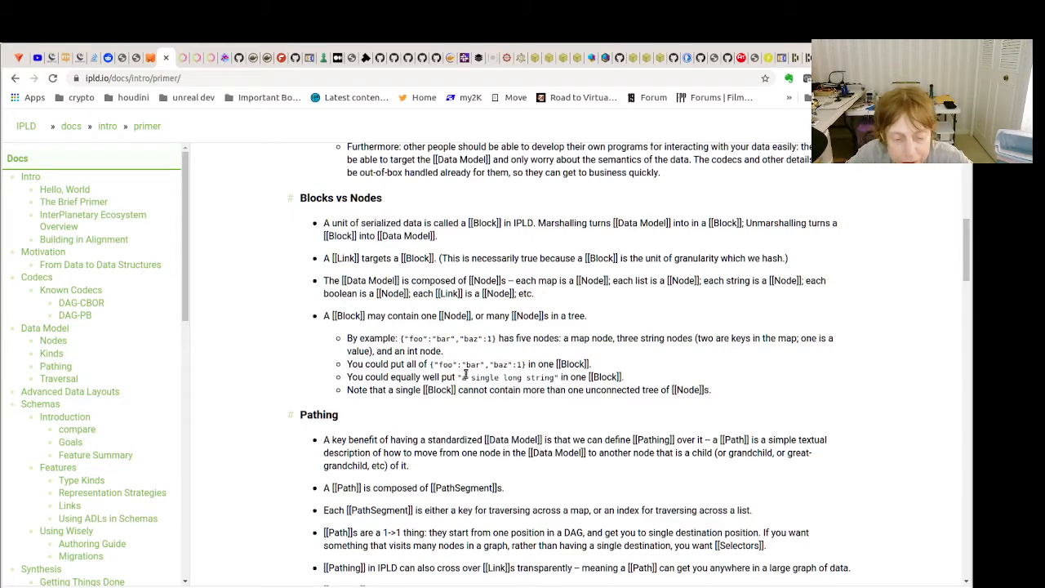
pyautogui.scroll(-3)
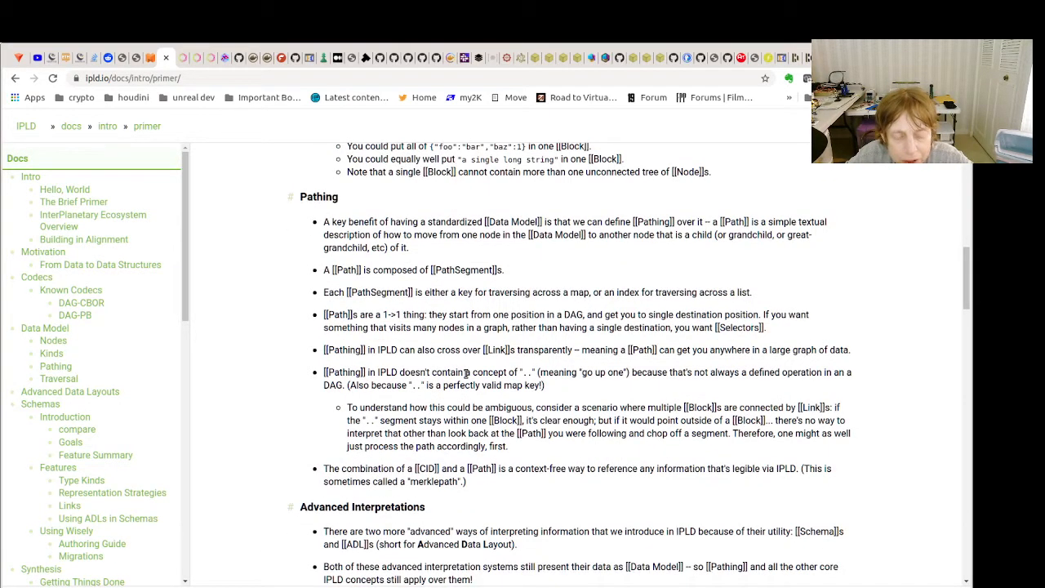
pyautogui.scroll(-3)
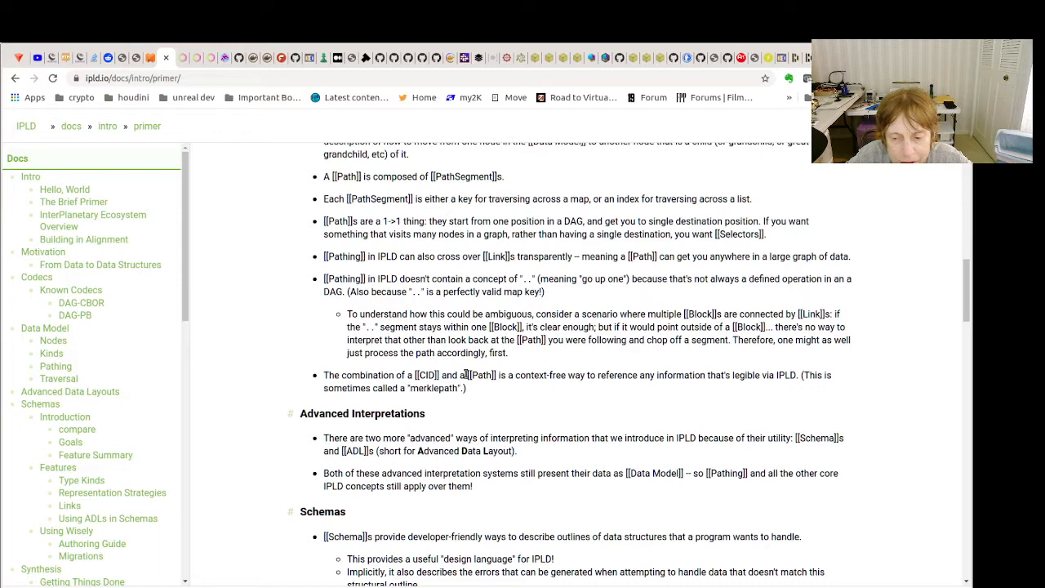
pyautogui.moveTo(462, 377)
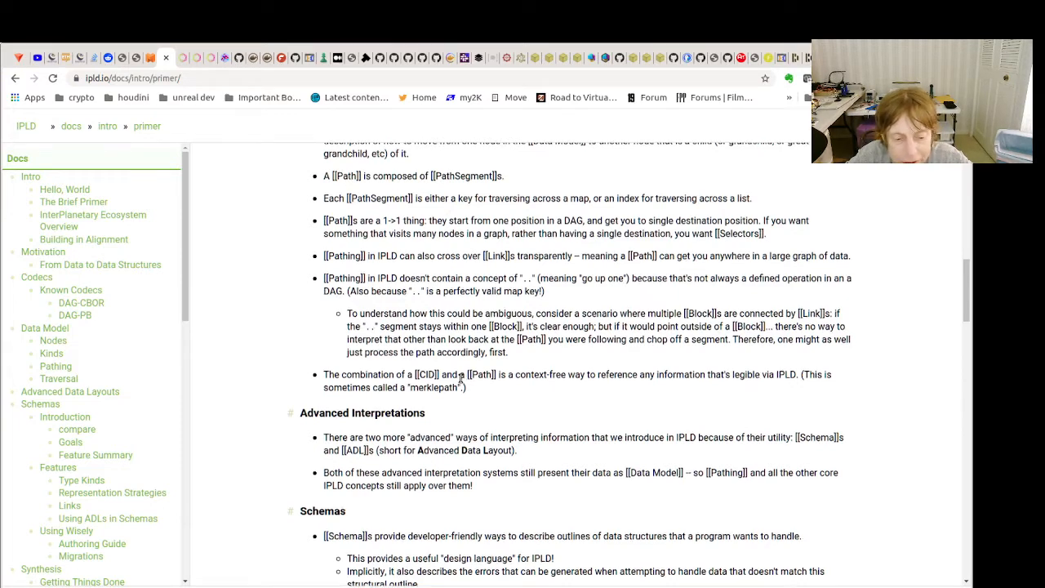
pyautogui.scroll(-3)
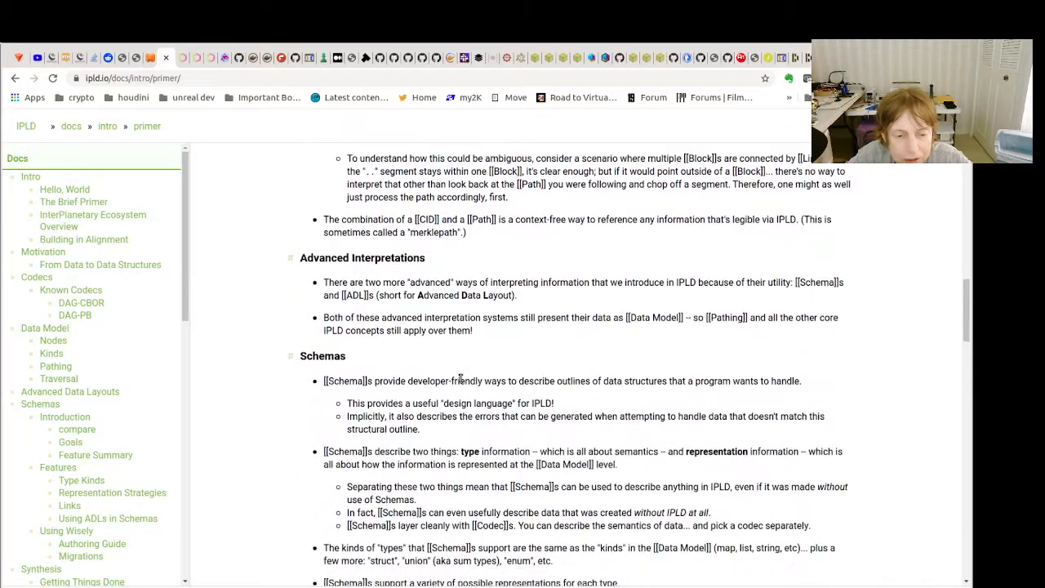
pyautogui.scroll(-3)
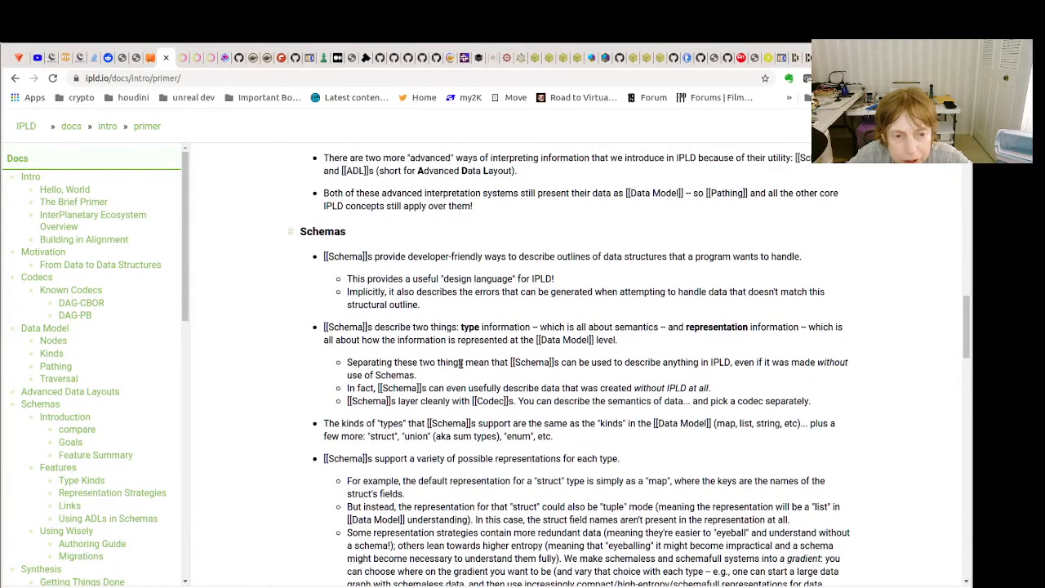
pyautogui.scroll(-3)
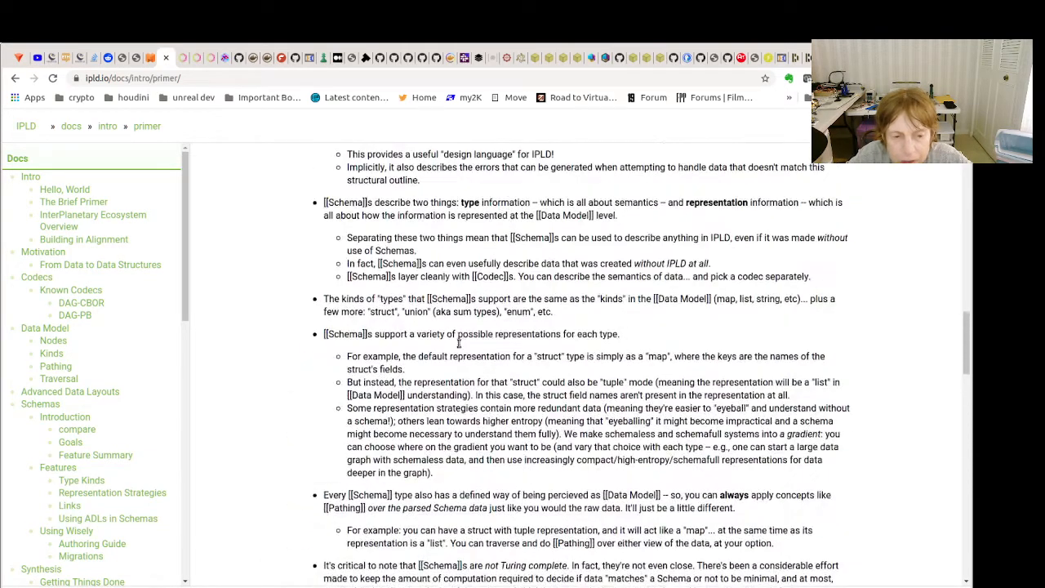
pyautogui.scroll(-3)
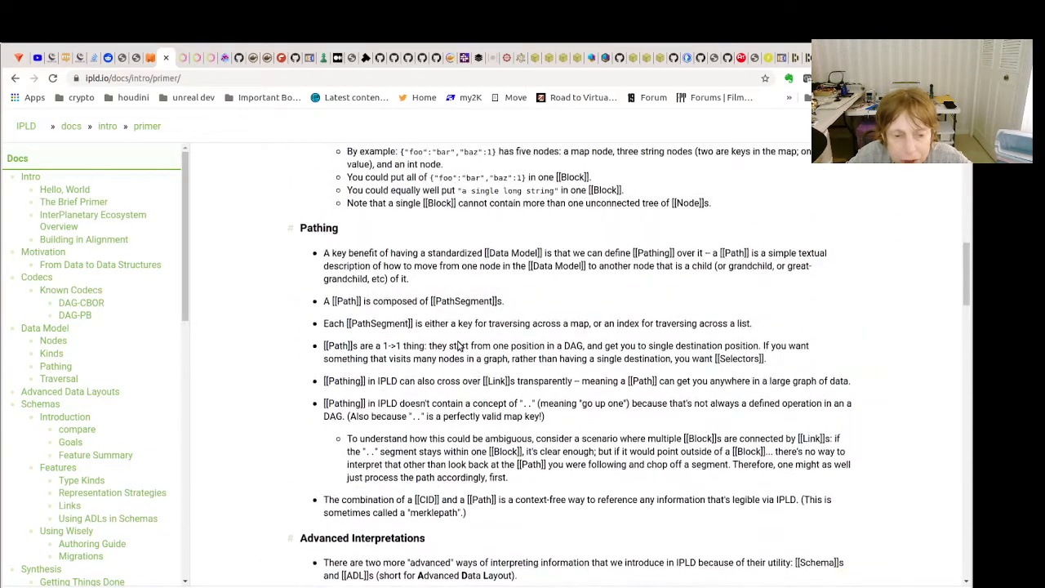
pyautogui.scroll(3)
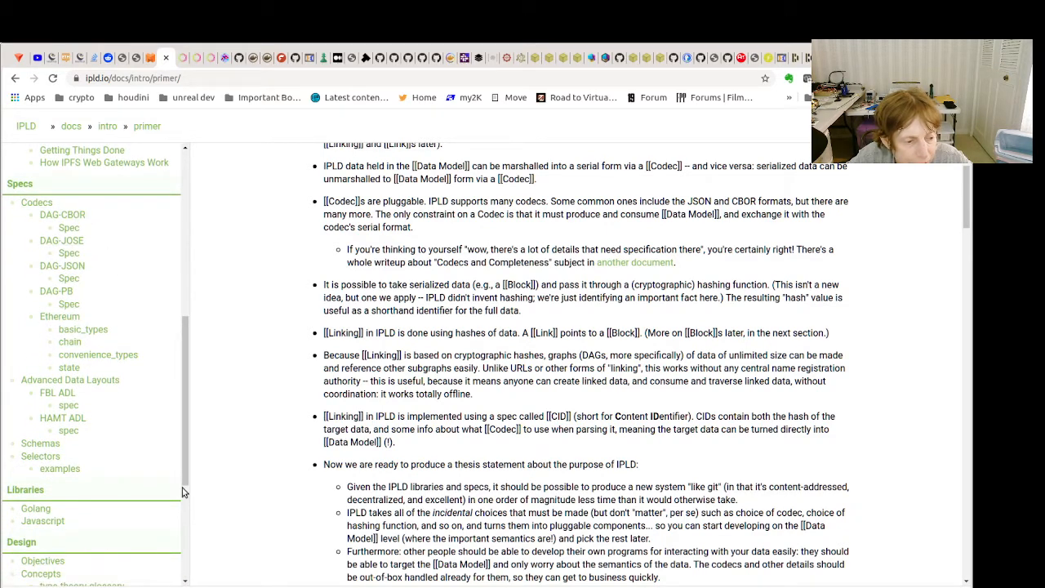
# Go to the Advanced Data Layouts page via the left sidebar
pyautogui.scroll(-3)
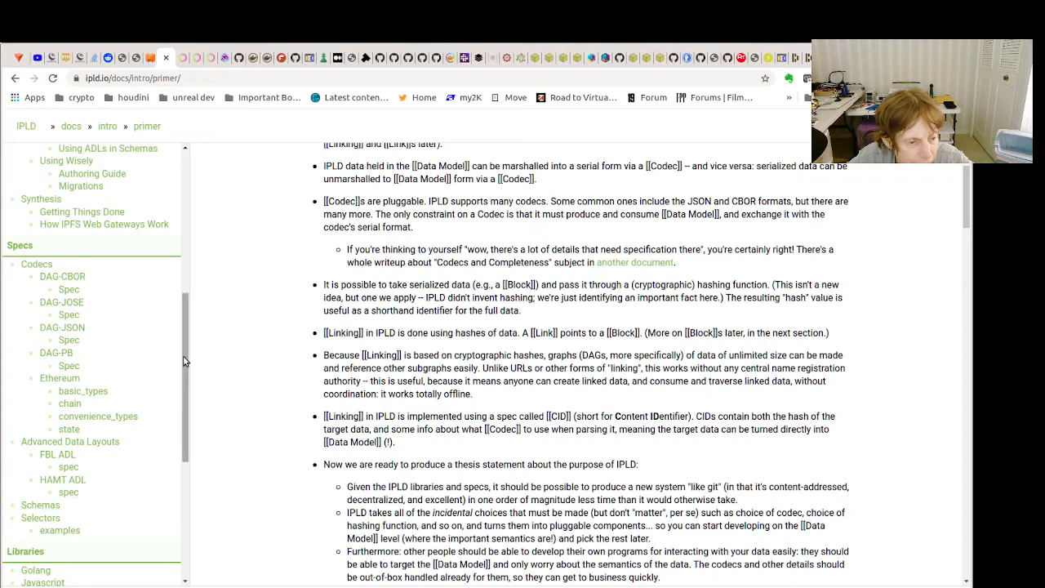
pyautogui.click(69, 262)
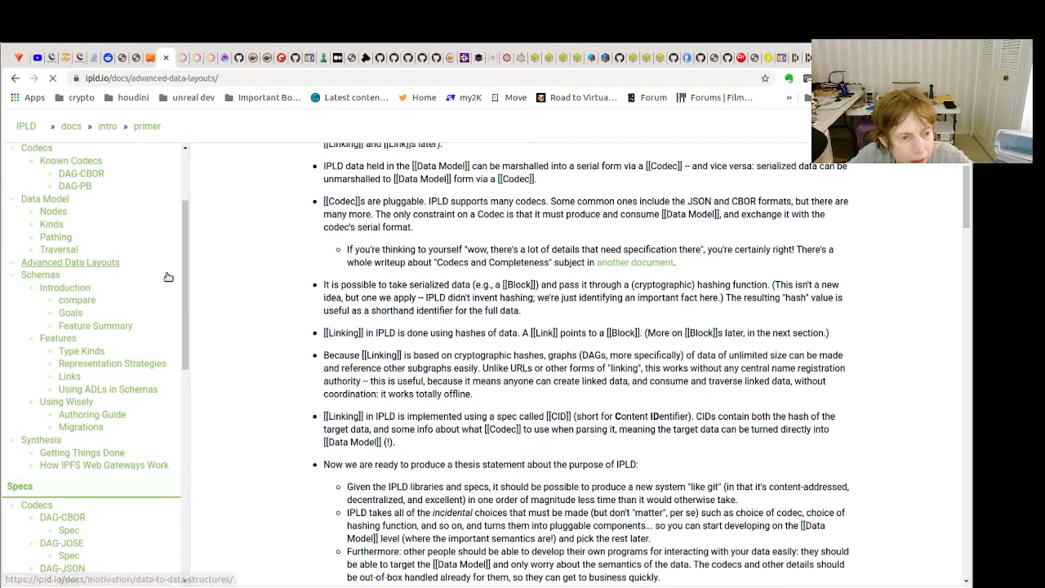
pyautogui.click(71, 262)
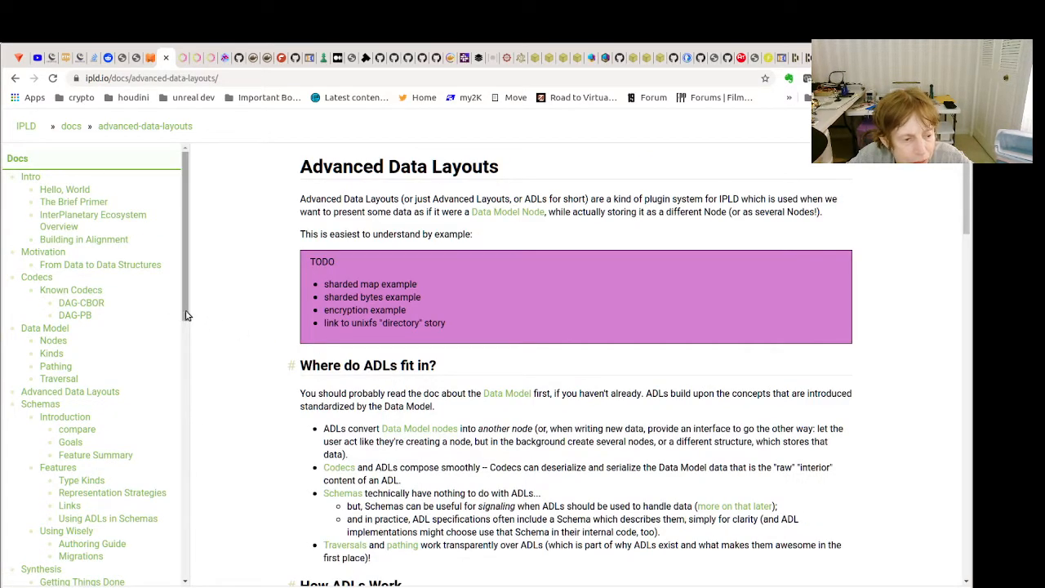
pyautogui.moveTo(100, 264)
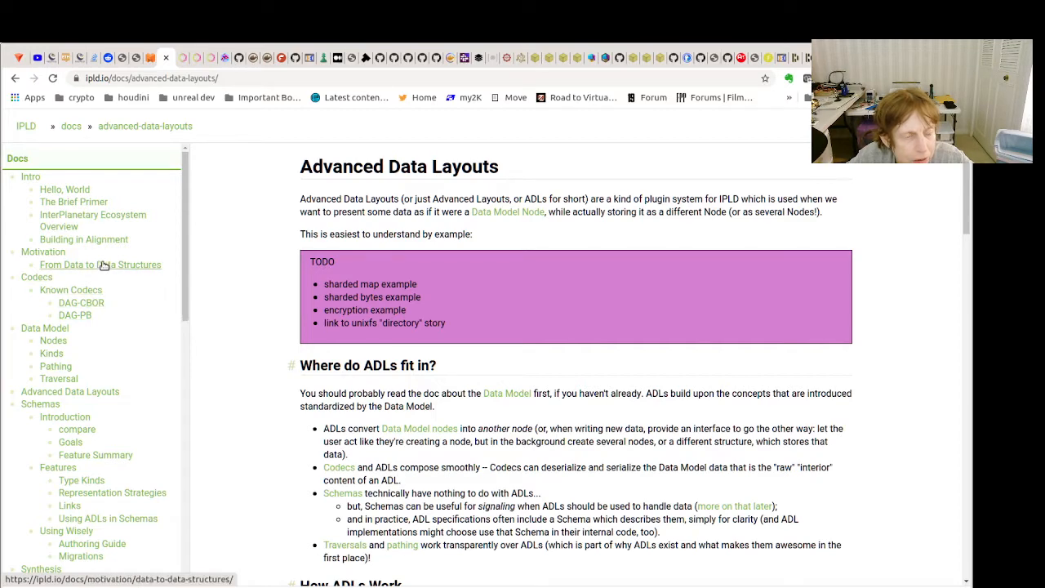
# Open From Data to Data Structures under Motivation and scroll to its Links section
pyautogui.click(101, 264)
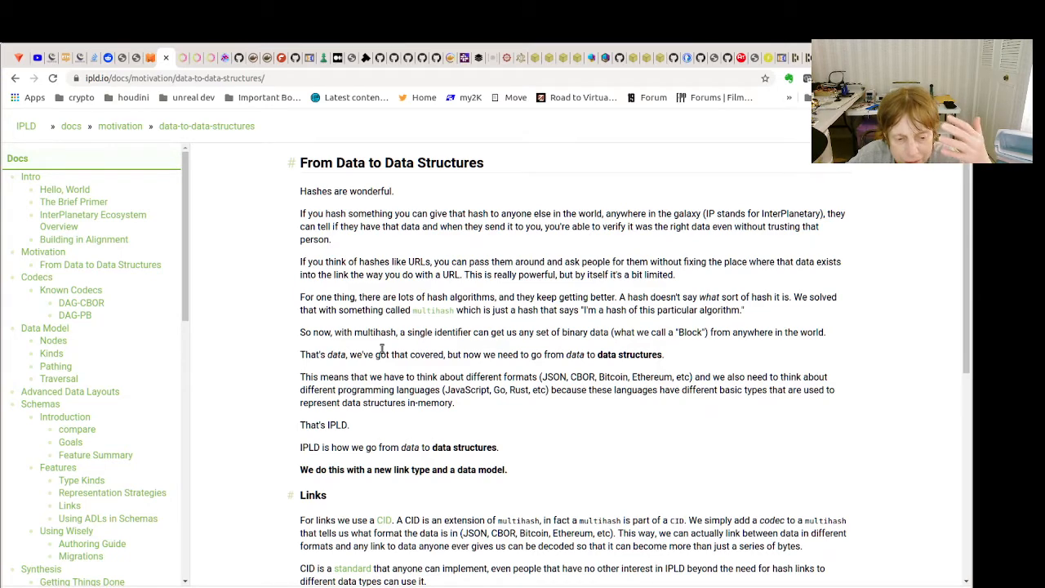
pyautogui.scroll(-3)
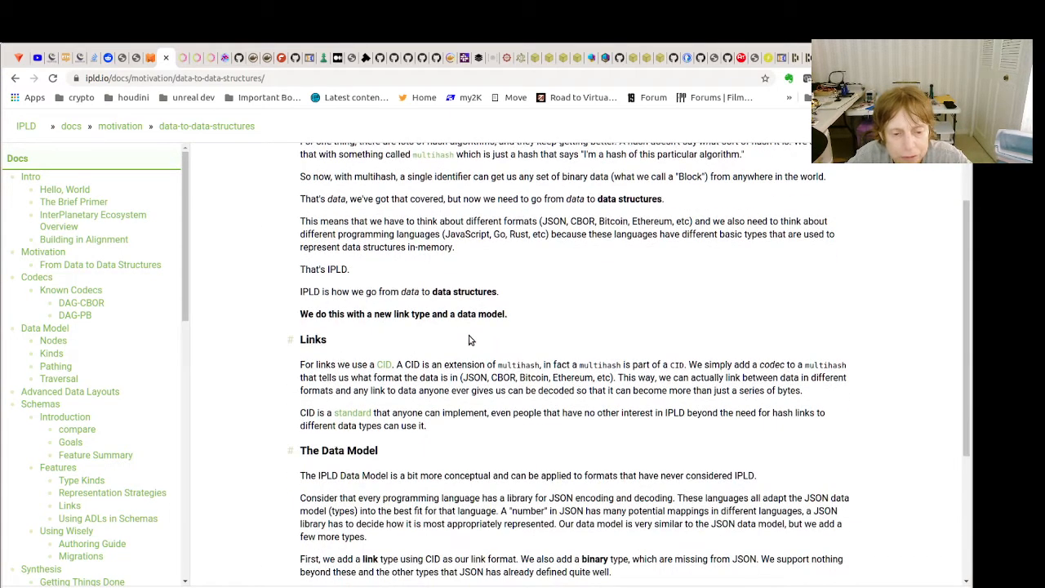
pyautogui.scroll(-3)
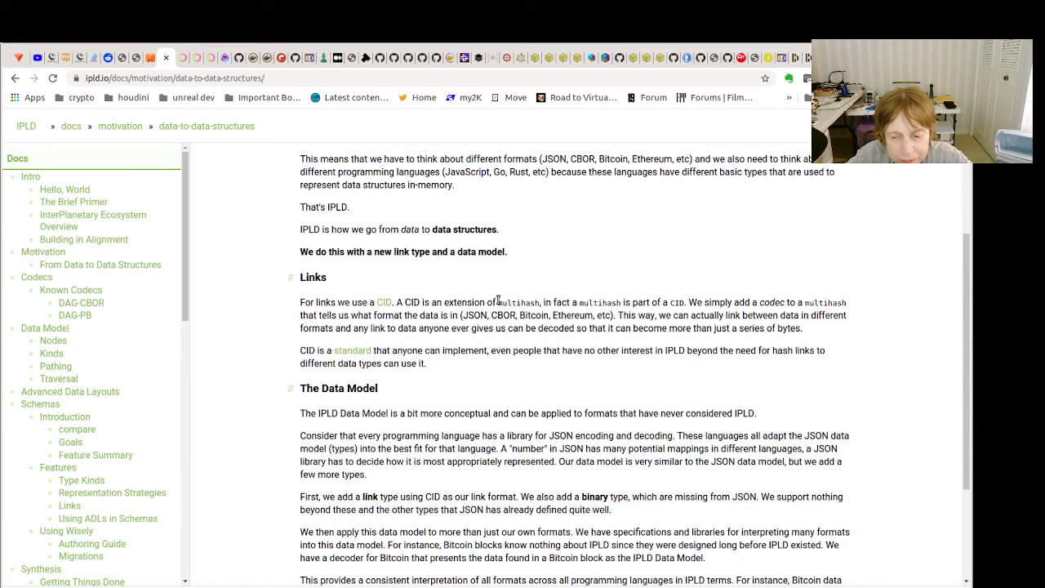
pyautogui.scroll(3)
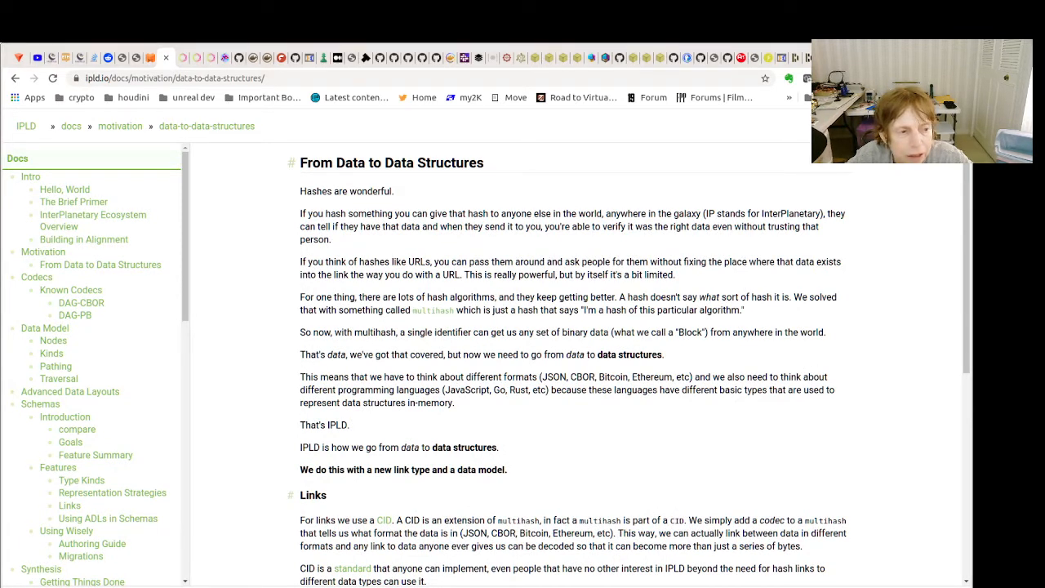
pyautogui.moveTo(897, 375)
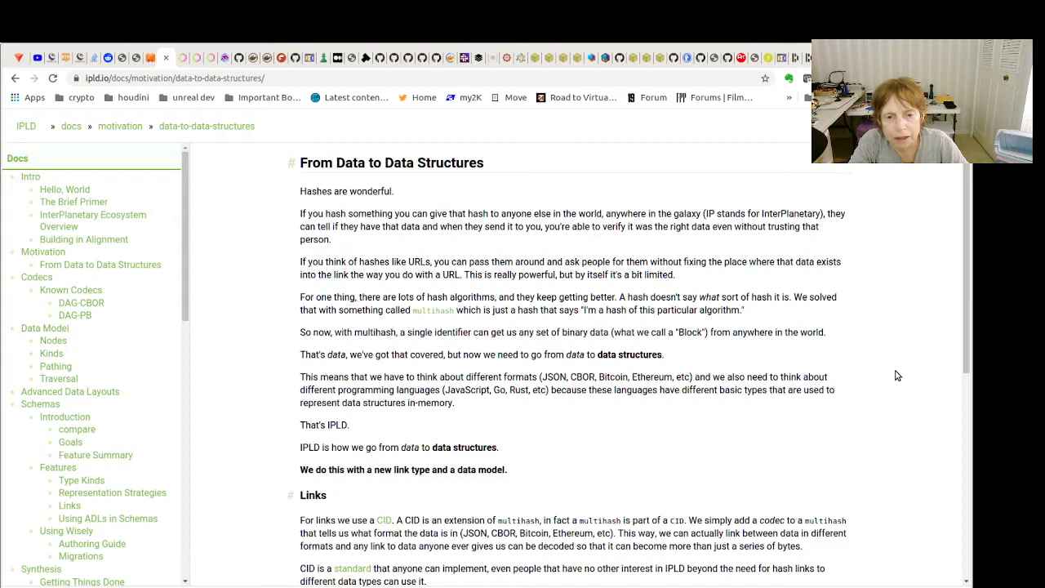
pyautogui.moveTo(857, 544)
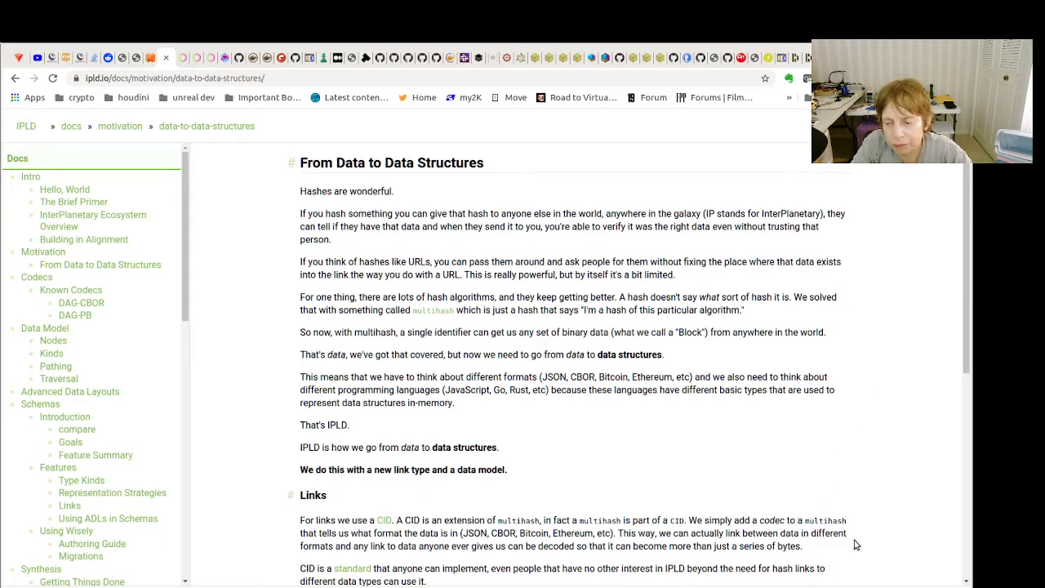